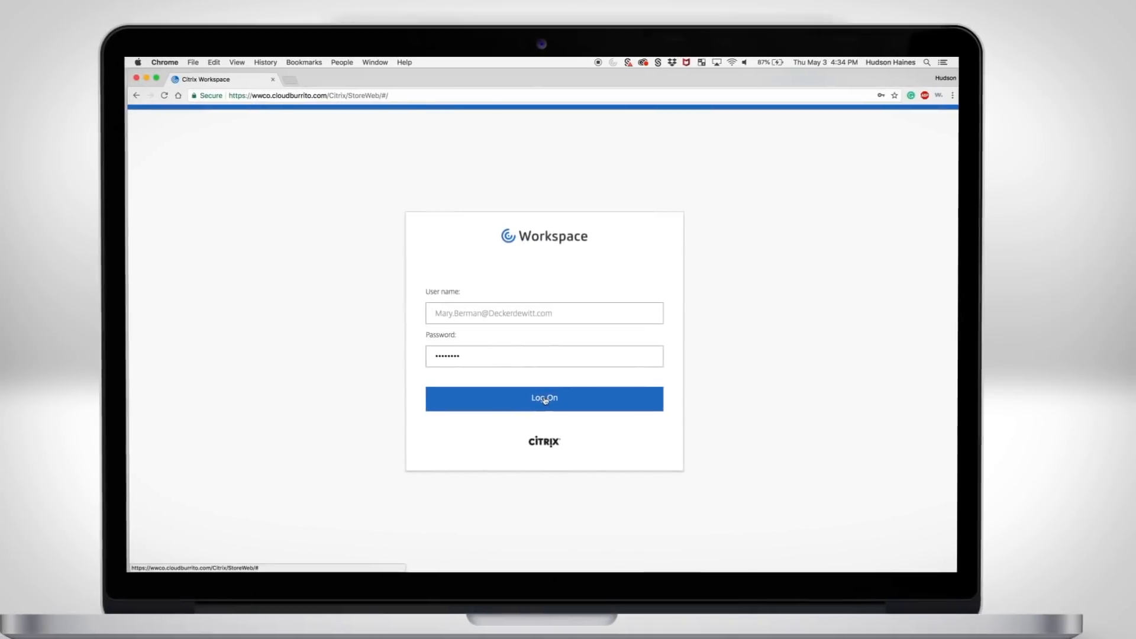
Step: Log on to the Workspace web store with the prefilled user name and password
click(544, 399)
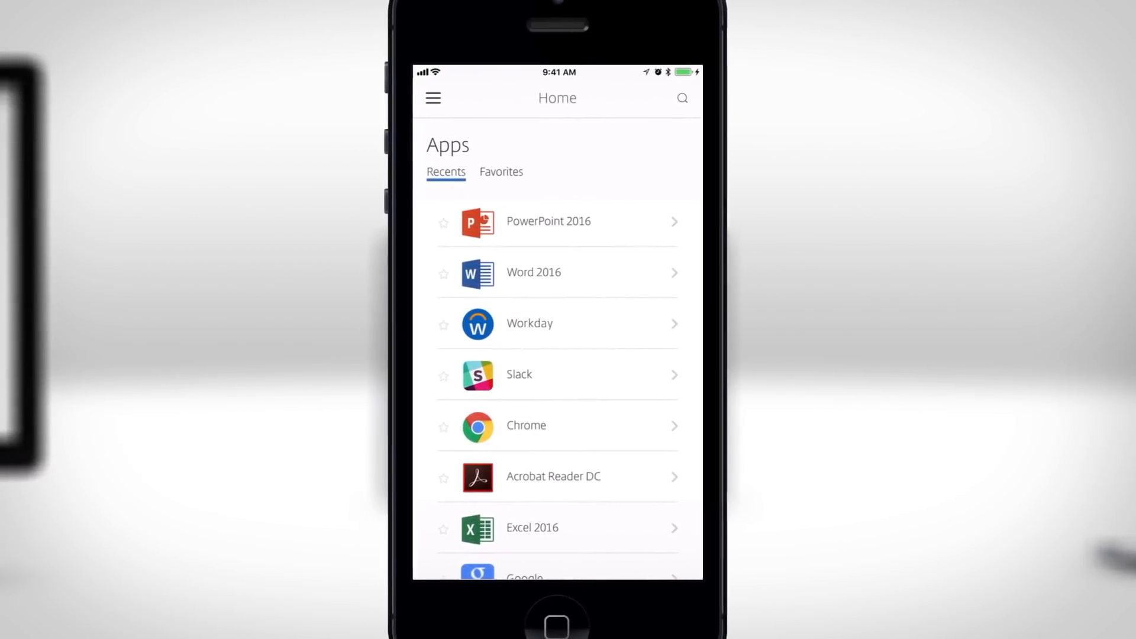
Step: Show the side navigation drawer with Home, Apps, Desktops and Files, then pick an entry from it
click(433, 98)
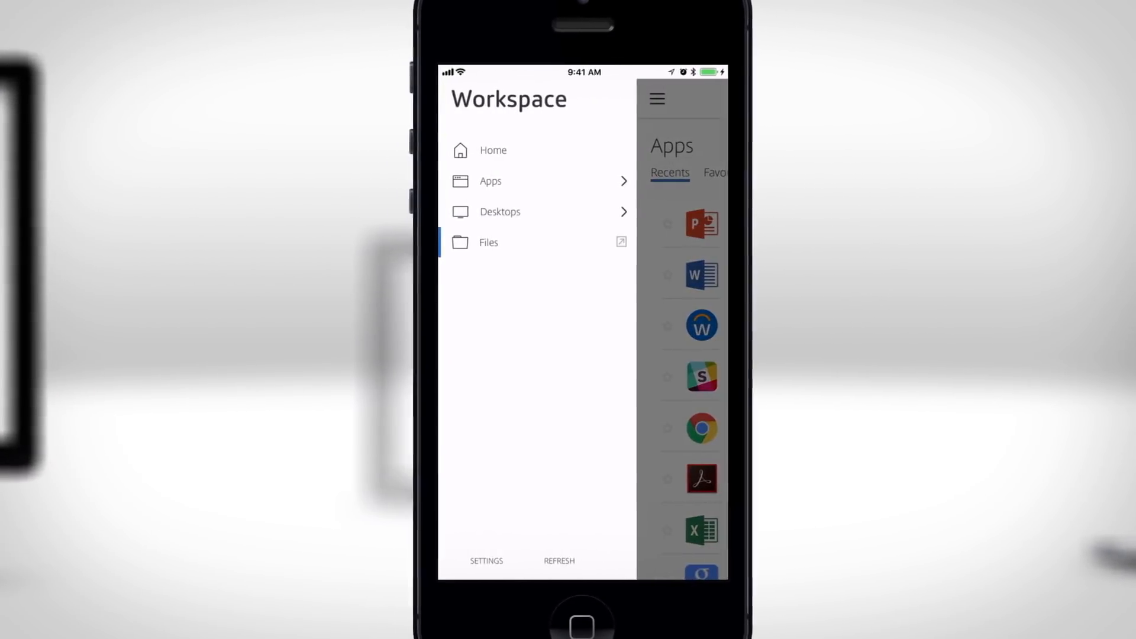
click(489, 242)
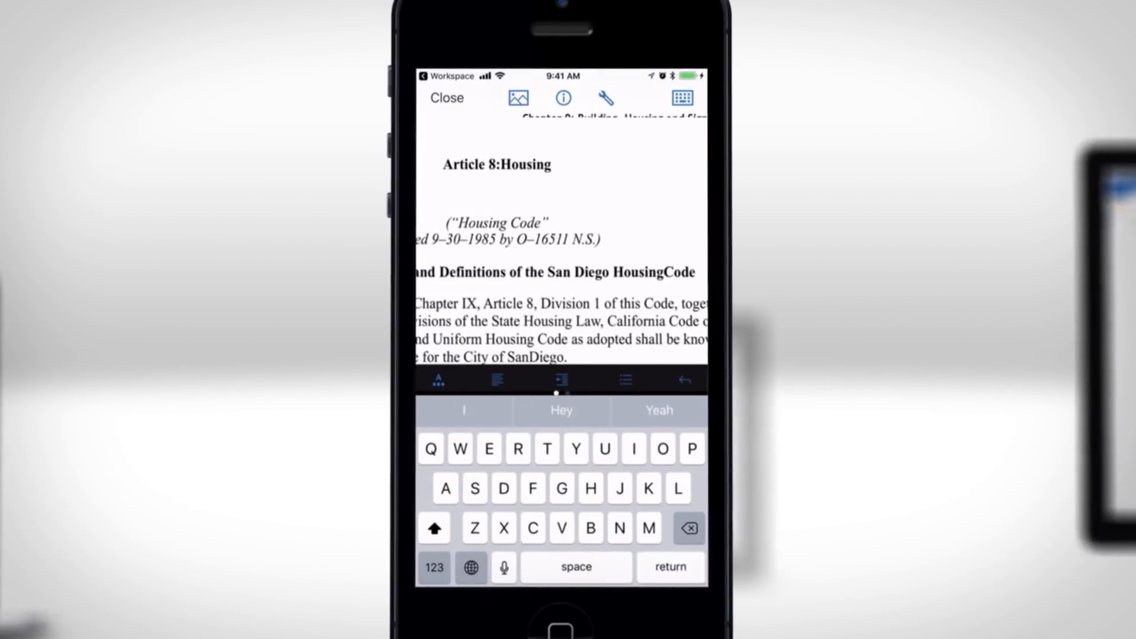
Step: Add a new line reading "Divis" beneath the Article 8:Housing heading
text(Divis)
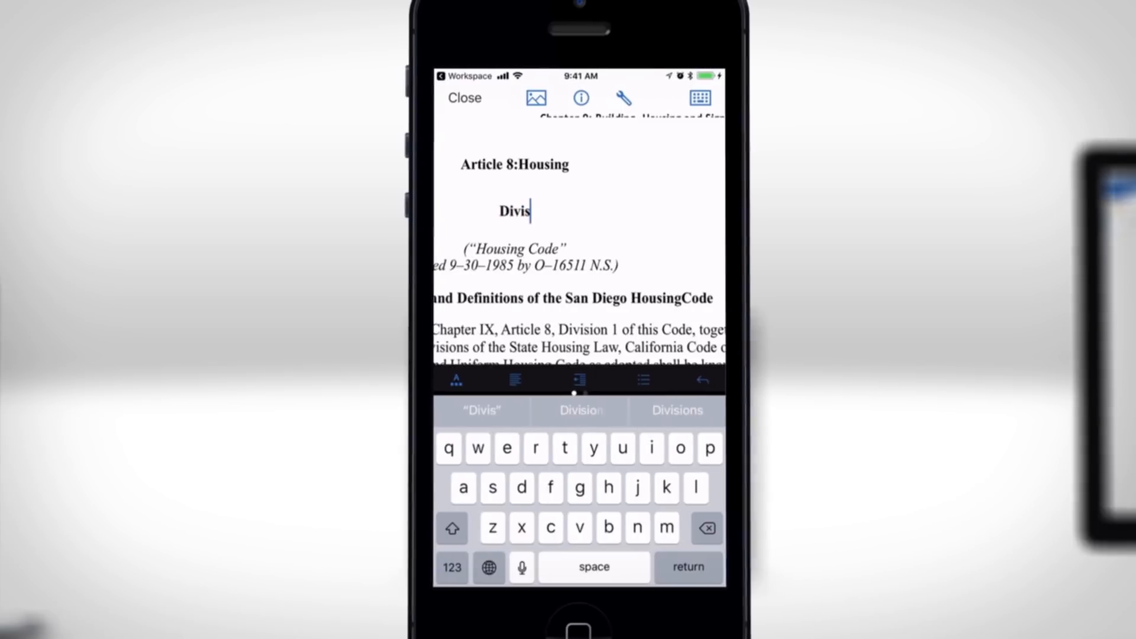